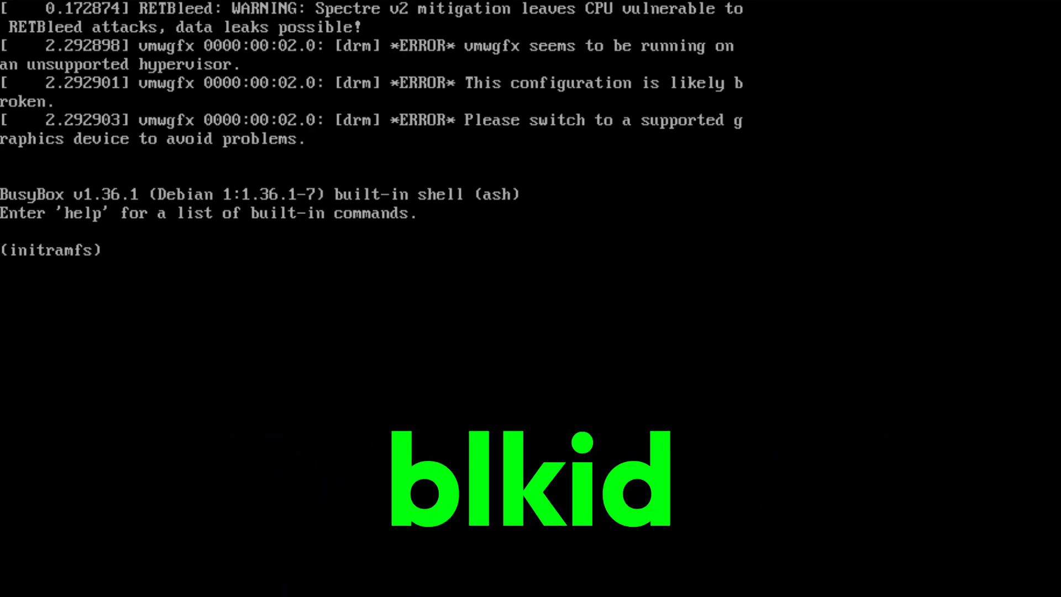
- Run blkid to list partitions and confirm /dev/sda1 is the ext4 root
type("blkid")
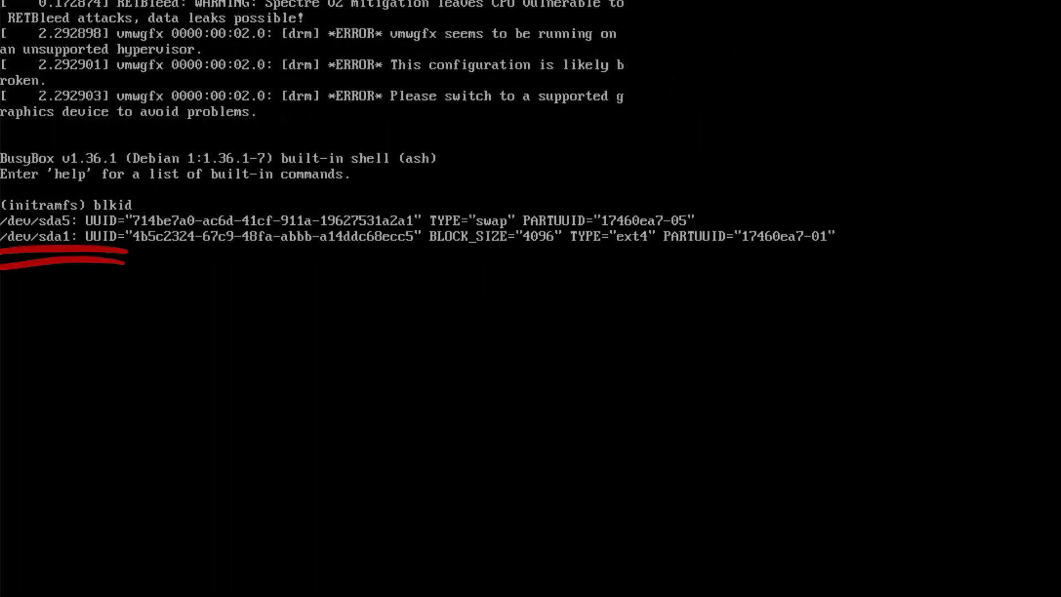
- Run fsck -y on /dev/sda1 and reboot Kali to its login screen
type("fs) fsck")
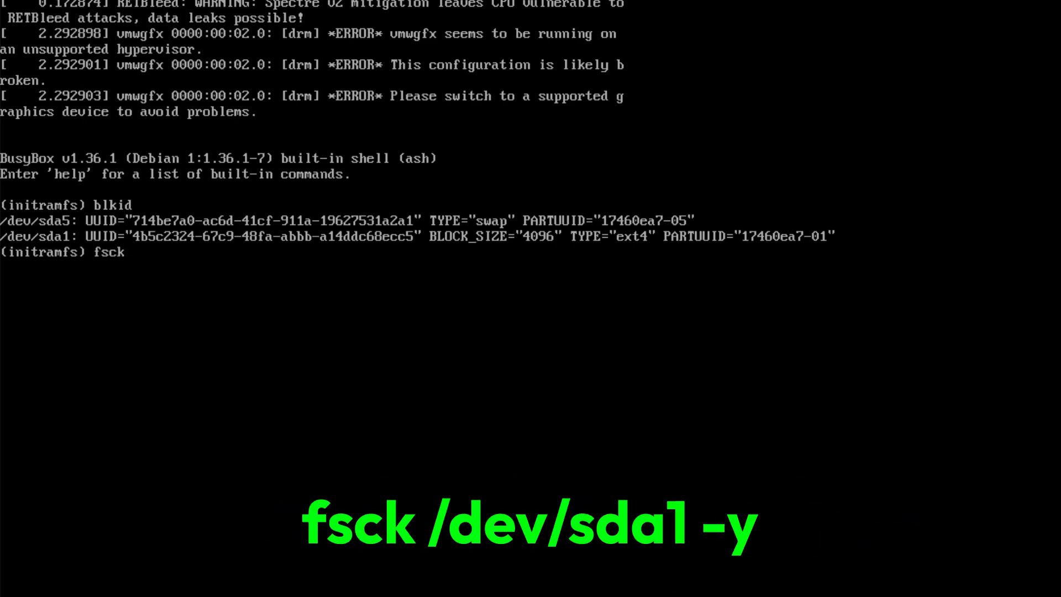
type("/")
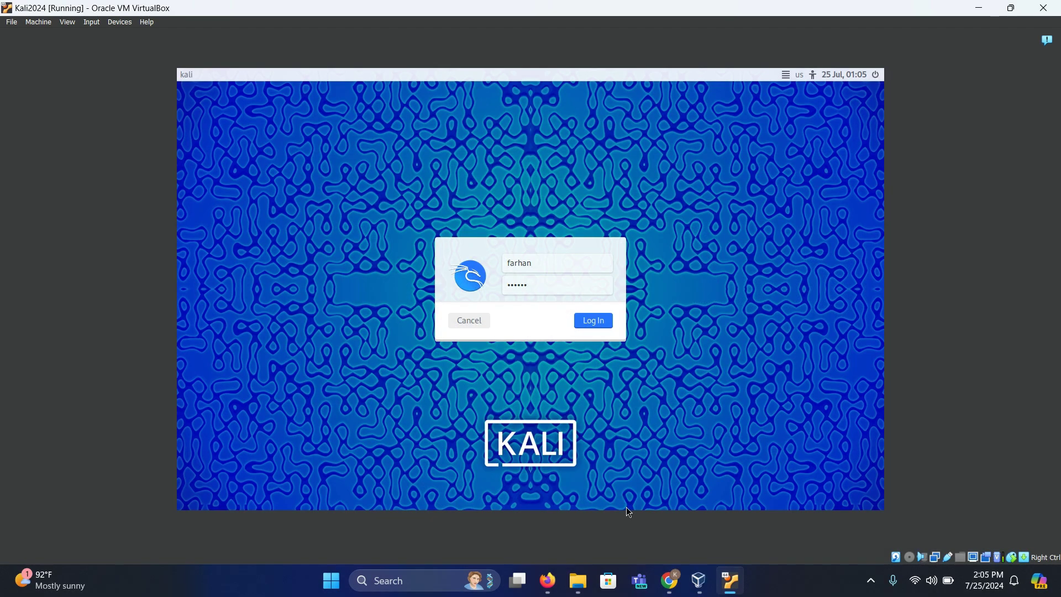
- Open the VirtualBox View menu listing Full-screen, Seamless and Scaled modes
left_click(592, 320)
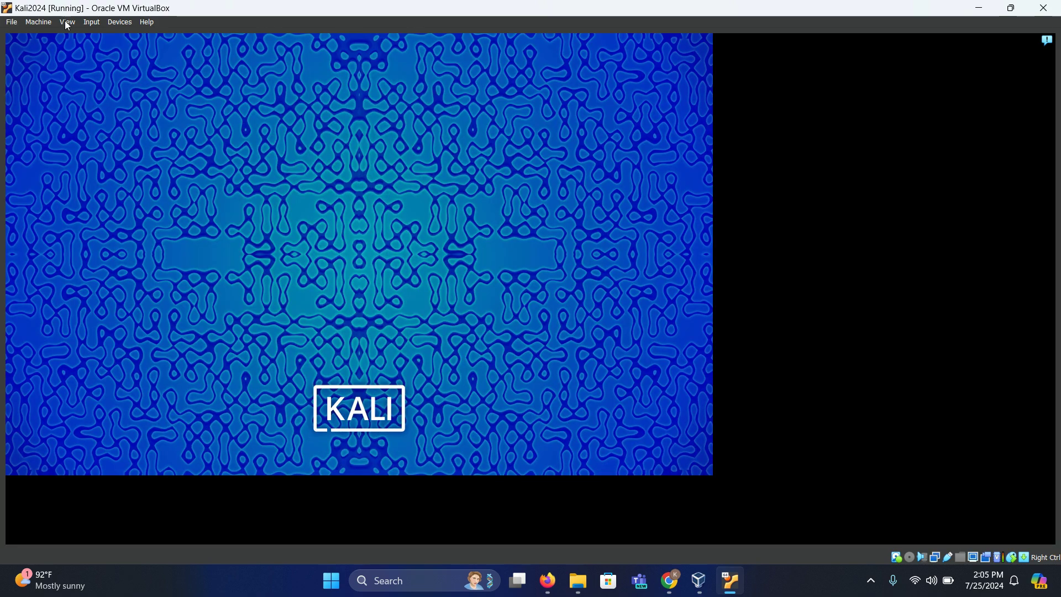
left_click(66, 22)
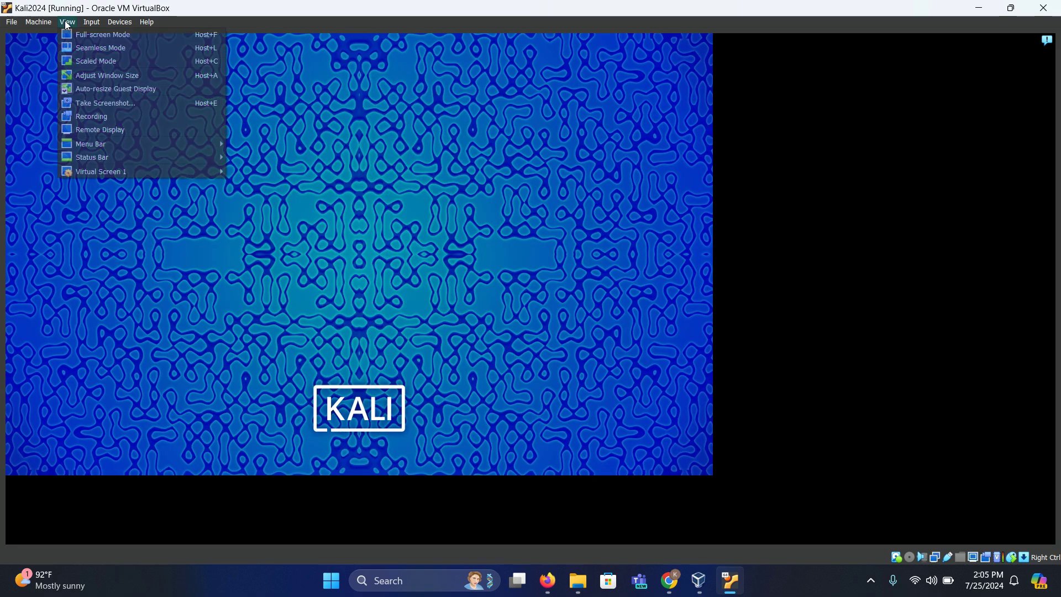